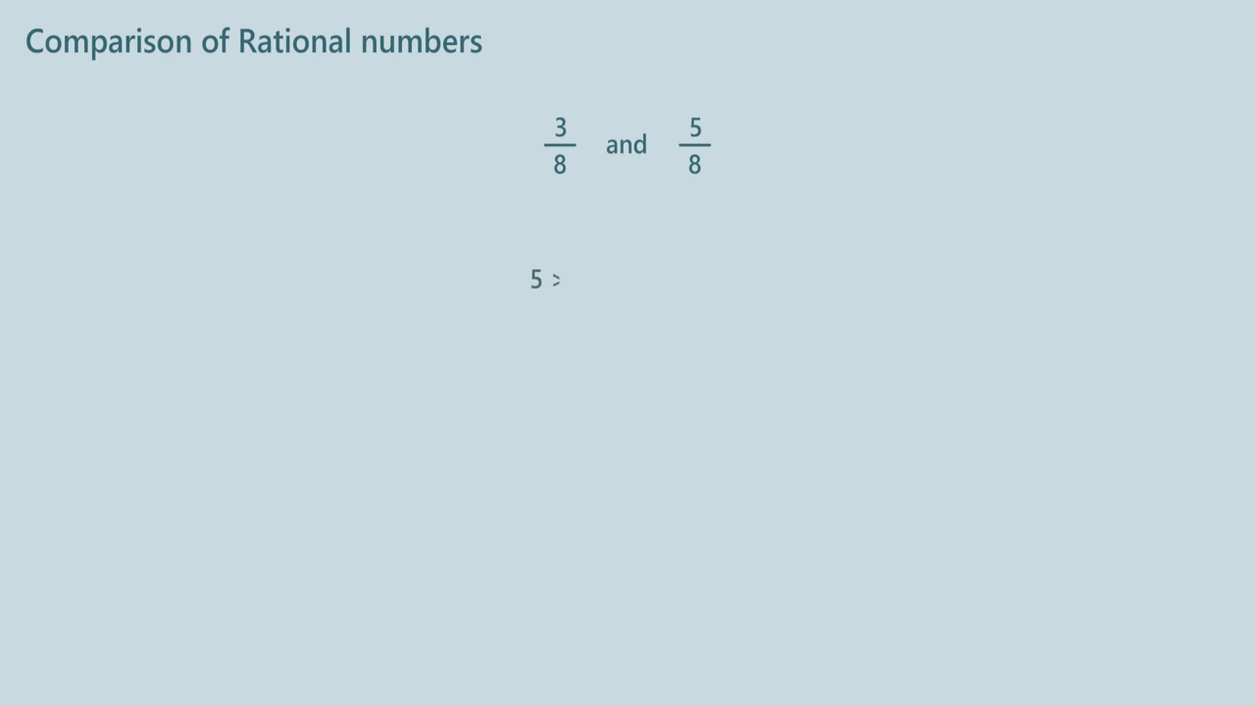
# Write the comparison text '3 , 5/8' for the fractions 3/8 and 5/8
pyautogui.write('3 , 5/8')
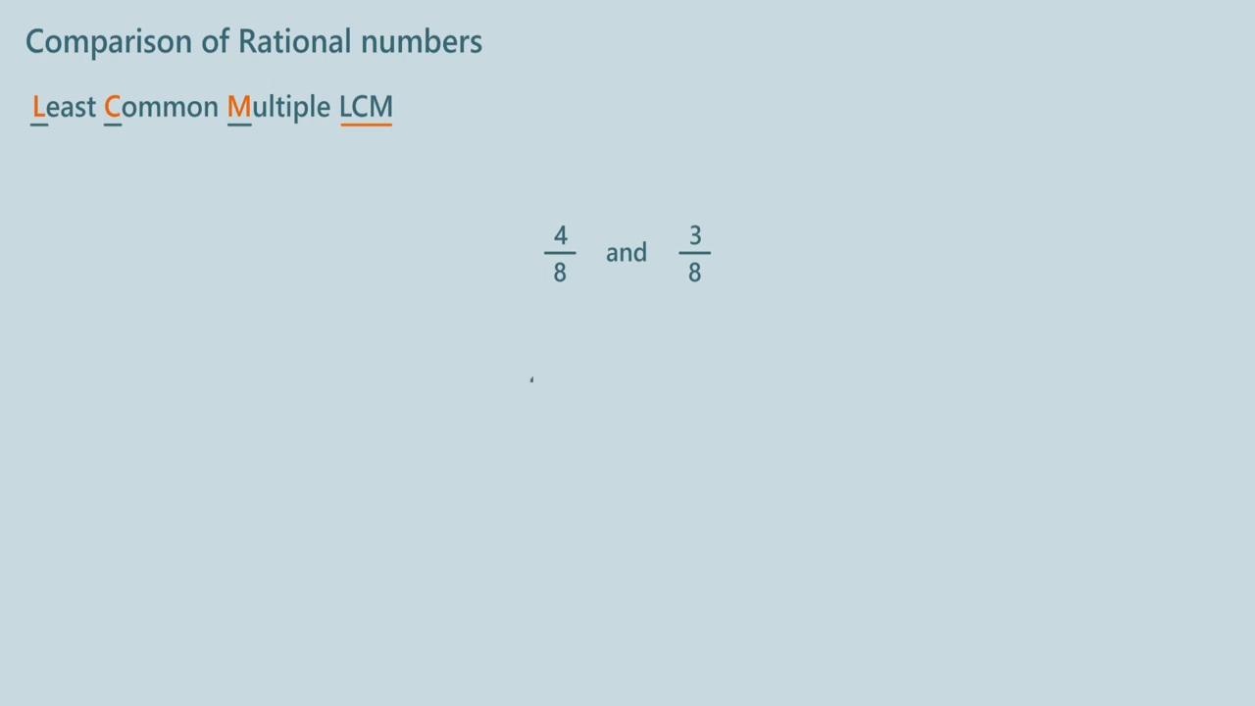
# Write '4 > 3', the LCM '= 12', the conversion '6/12 and', and the conclusion '6 < 8'
pyautogui.write('4 > 3')
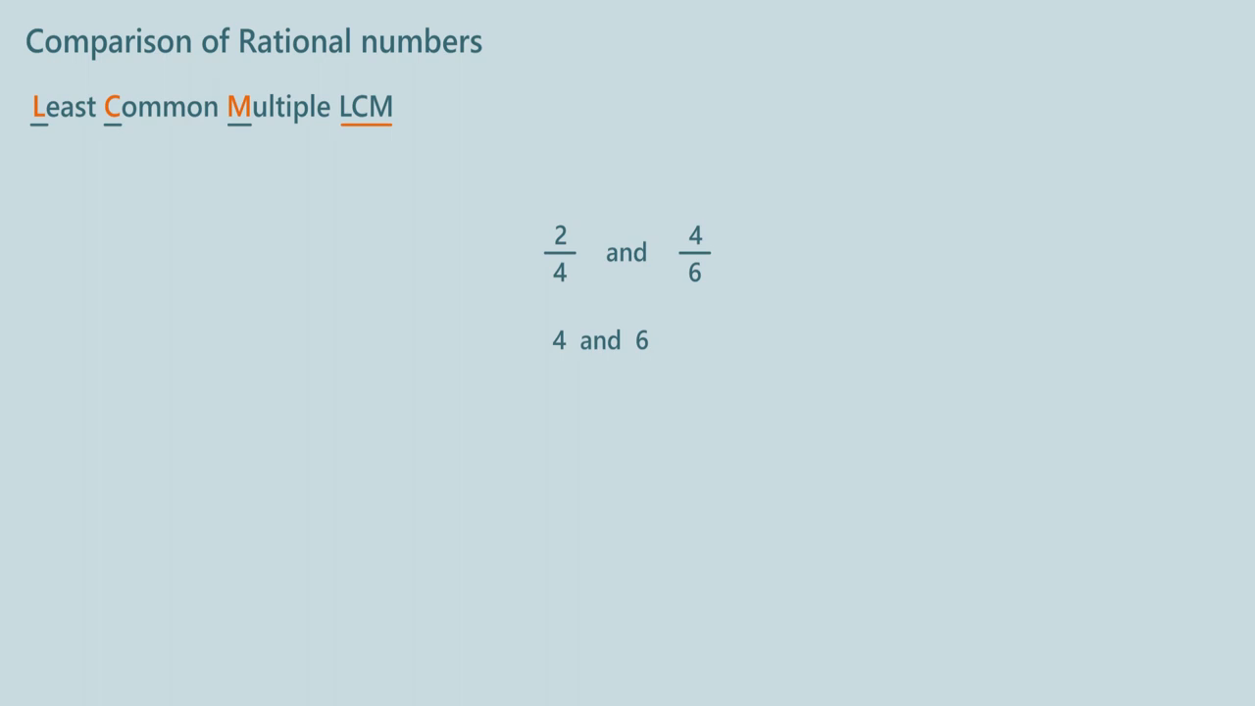
pyautogui.write('= 12')
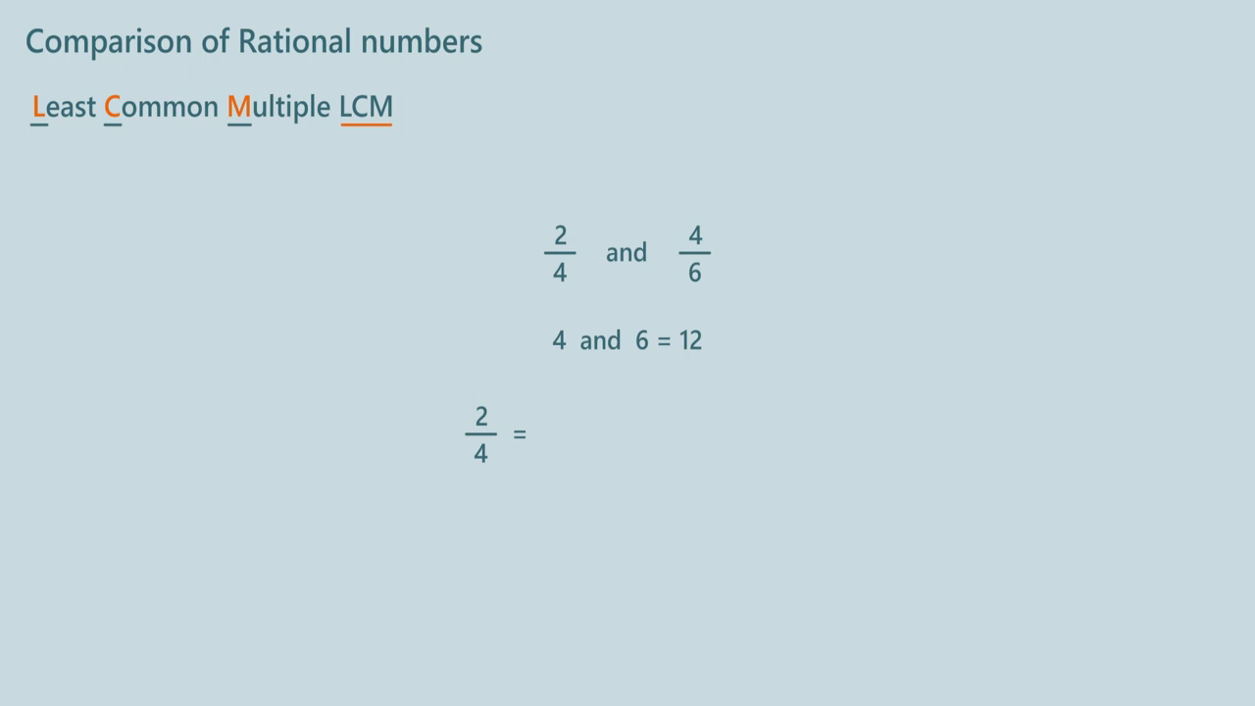
pyautogui.write('6/12 and 4/6 = 8/12')
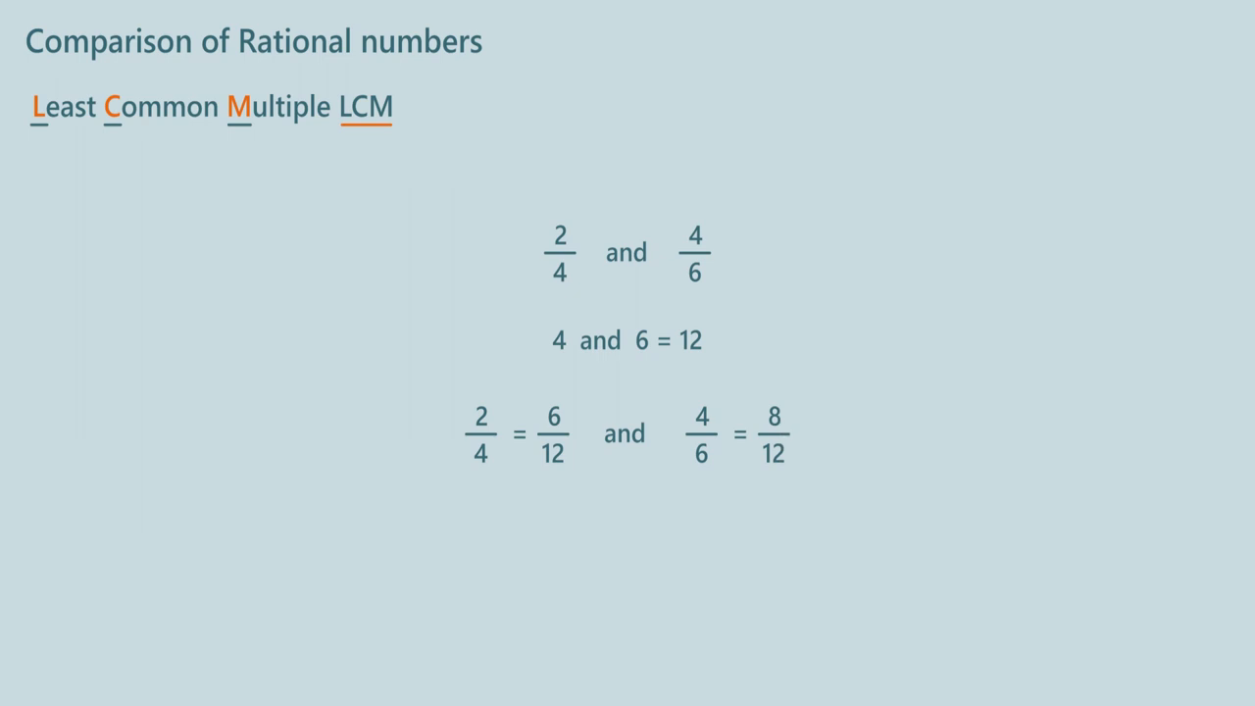
pyautogui.write('6 < 8')
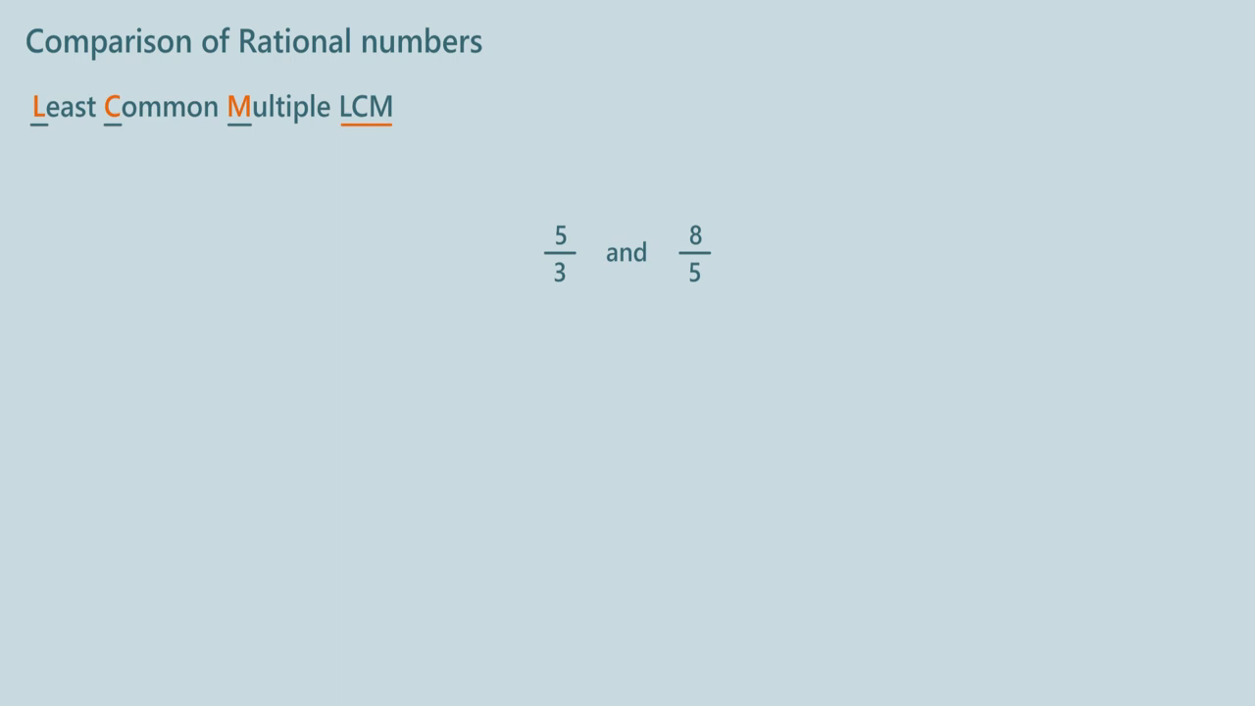
# Write '5 and 3 = 15' as the LCM step and place the cursor for the numerator rule
pyautogui.write('5 and 3 = 15')
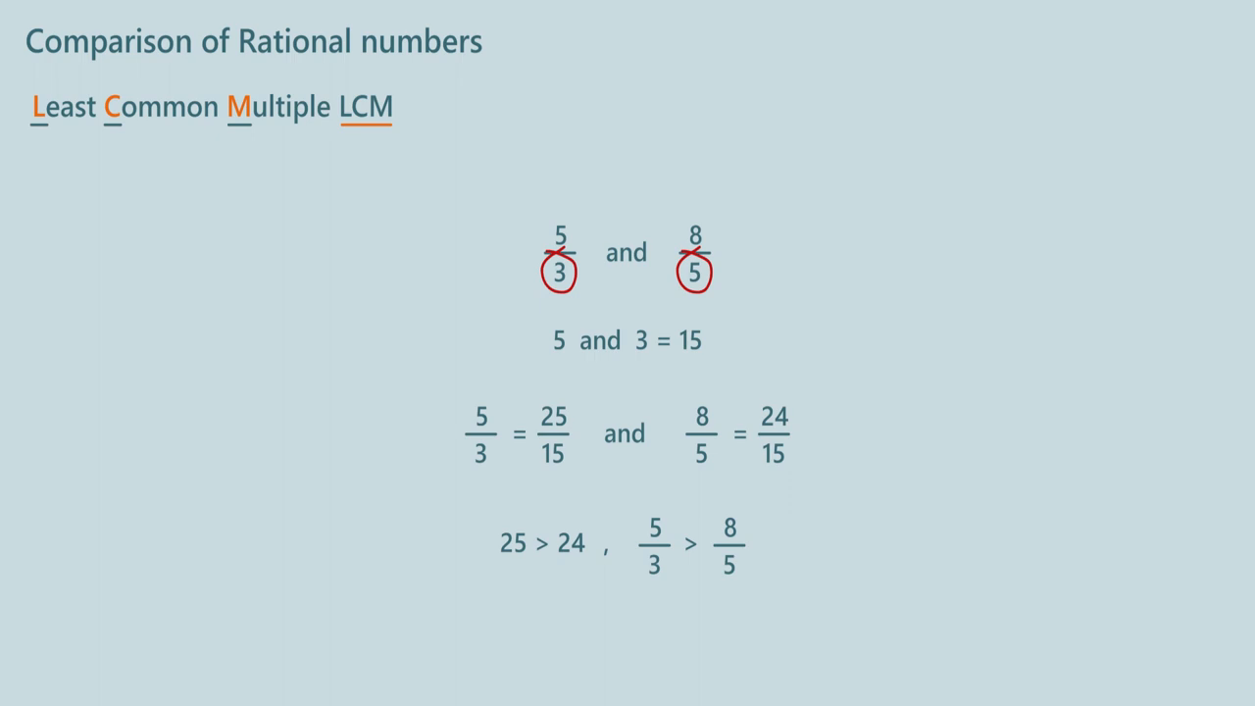
pyautogui.click(549, 455)
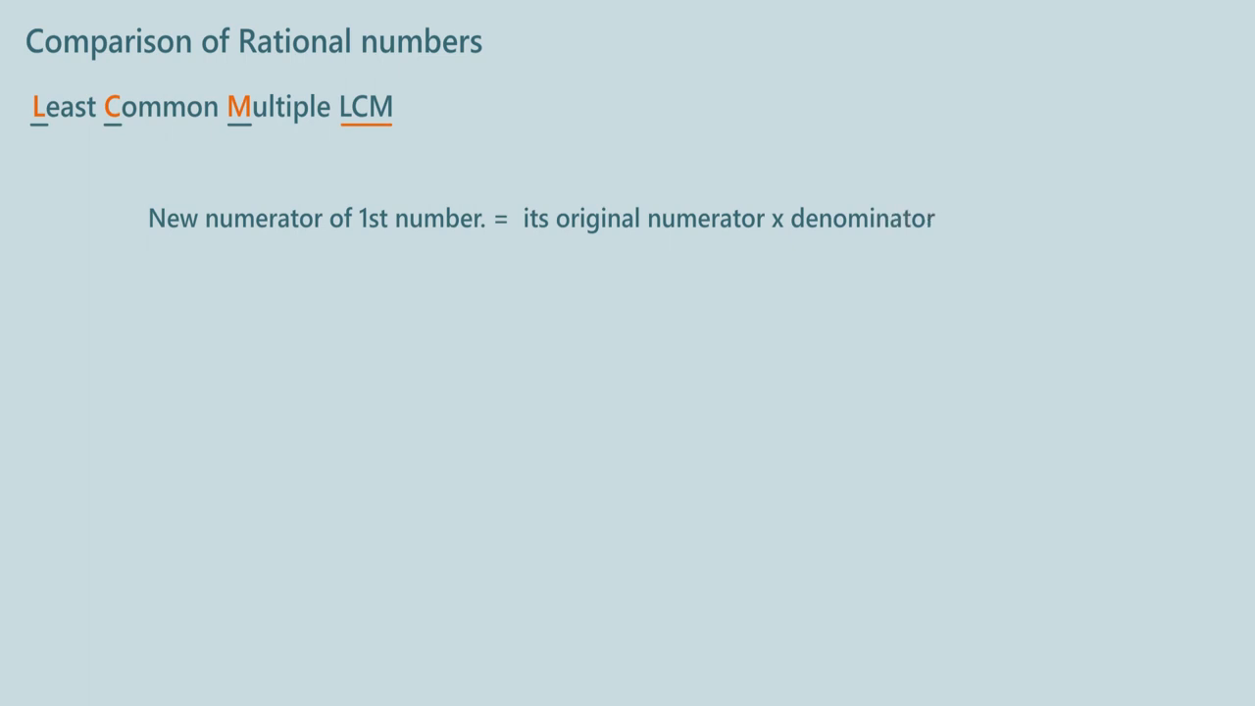
# Complete both rules: new numerator = its original numerator × denominator of the other number
pyautogui.write('of 2nd number')
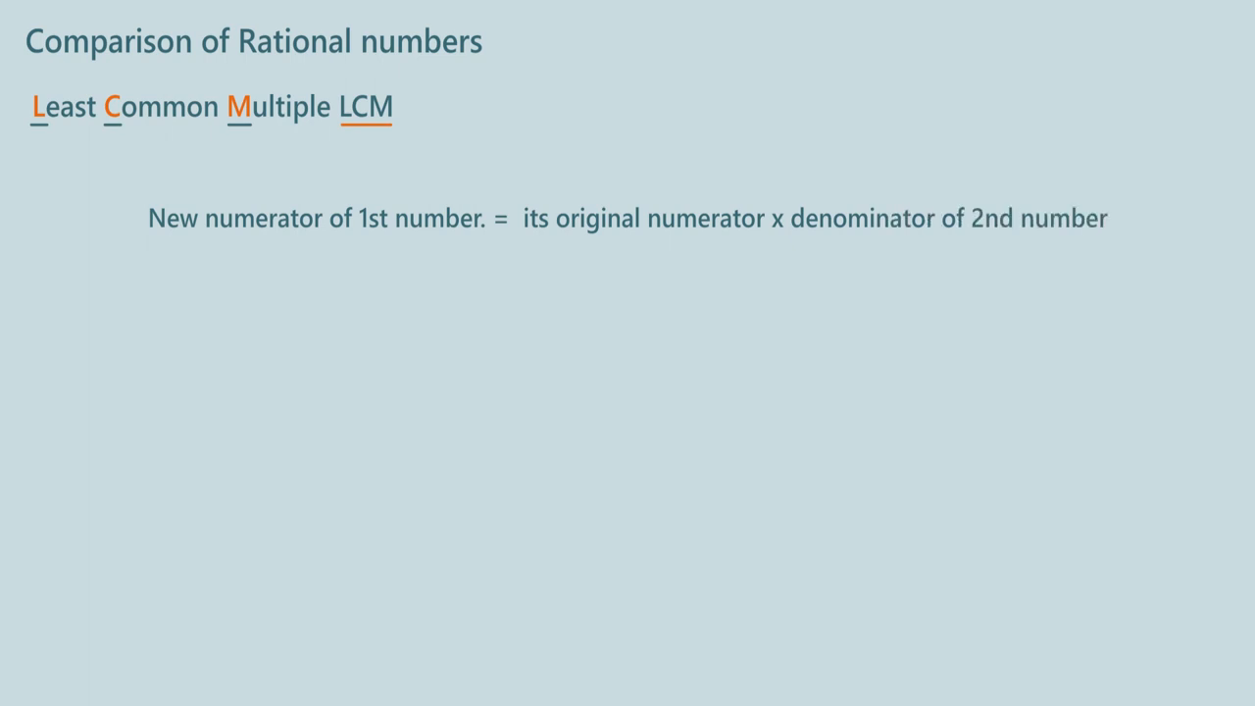
pyautogui.write('New numerator of 2st number. =')
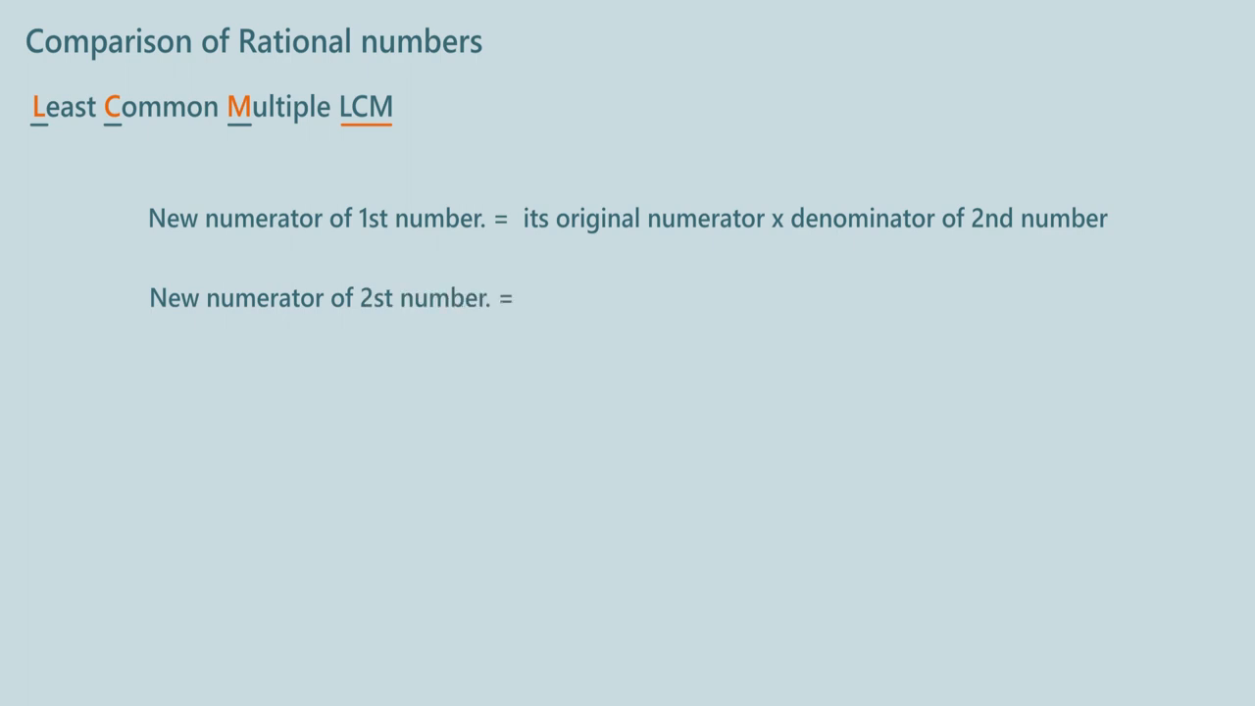
pyautogui.write('its original numerator')
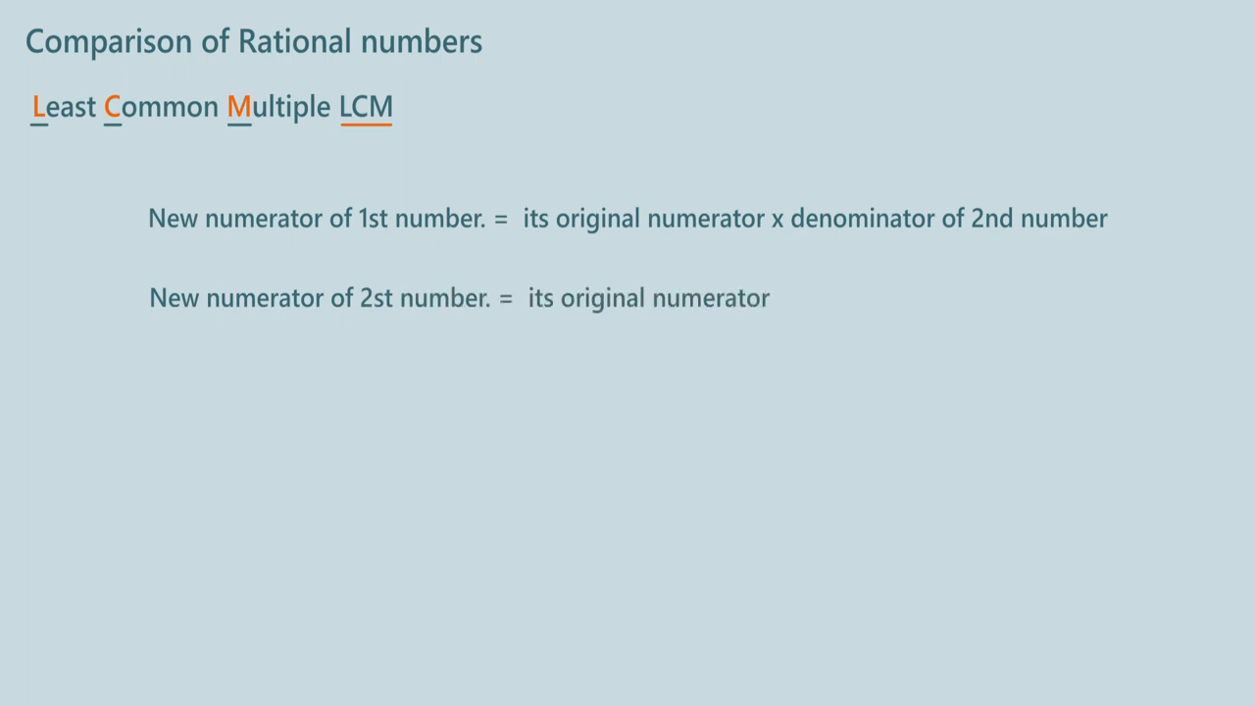
pyautogui.write('x denominator of 1st')
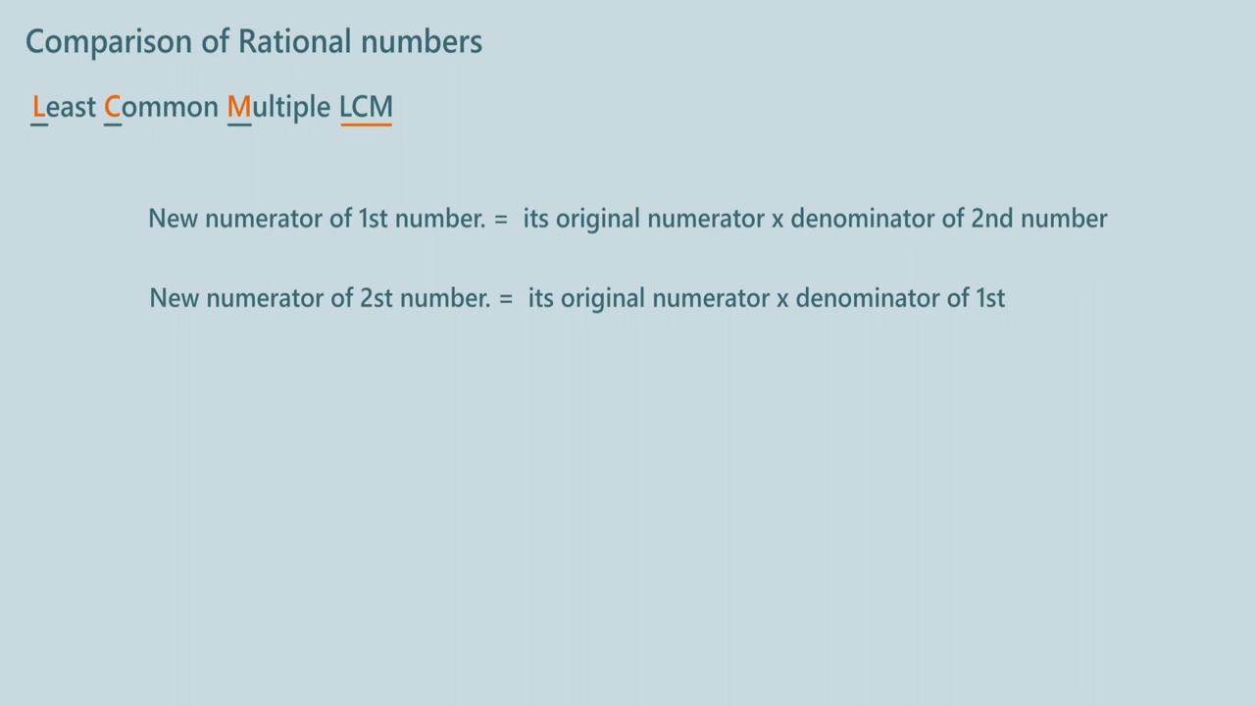
pyautogui.write('number')
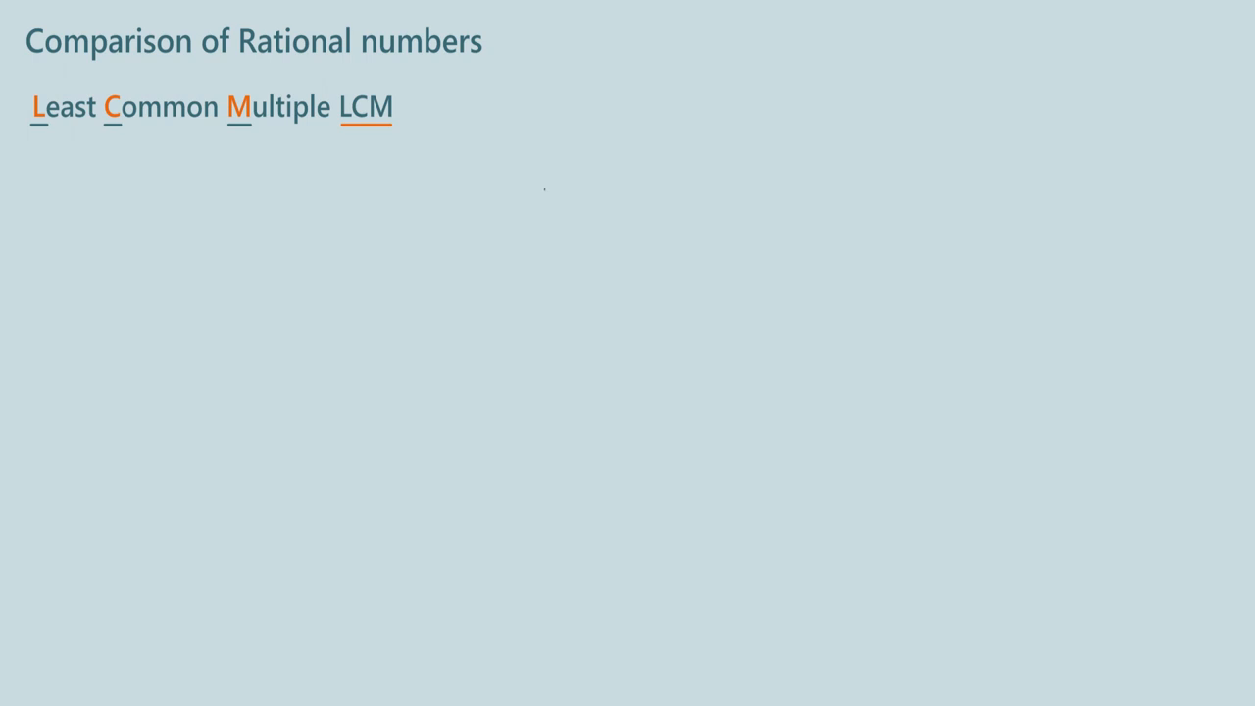
# Write '-4/5 and', circle the terms, and show -4 × 6 = -24, -3 × 5 and '-24 <'
pyautogui.write('-4/5 and -3/6')
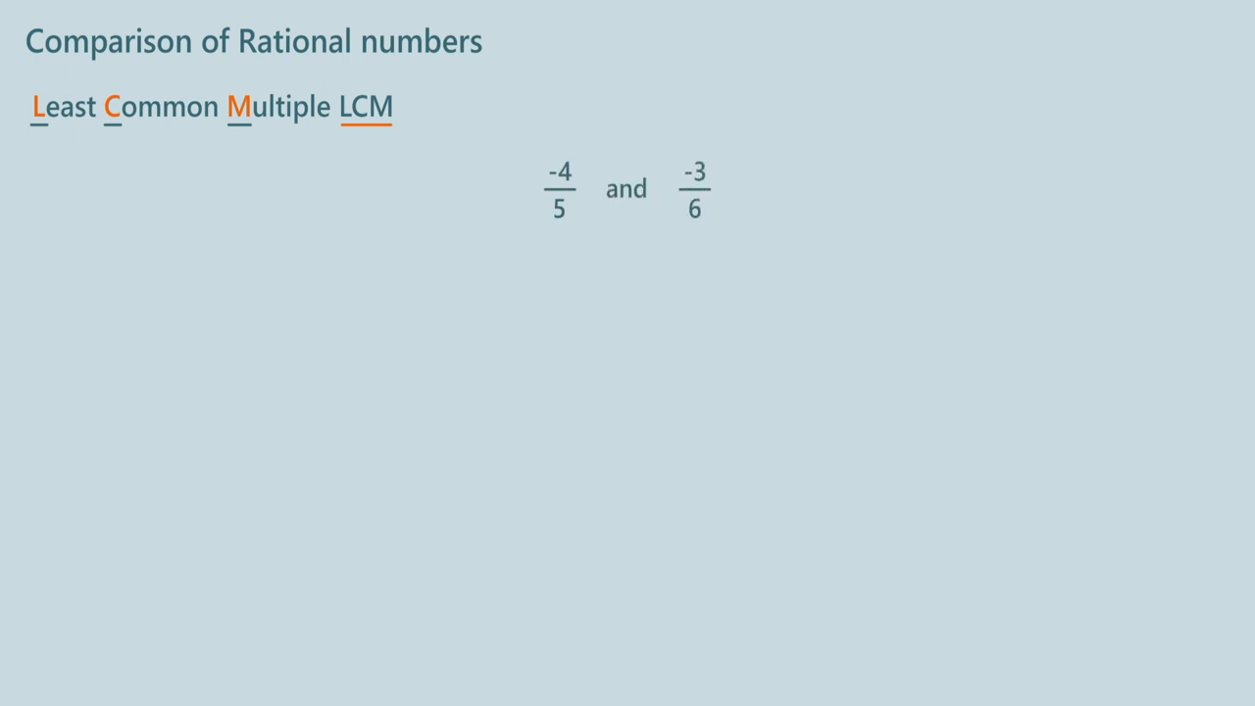
pyautogui.moveTo(559, 172); pyautogui.dragTo(694, 208)
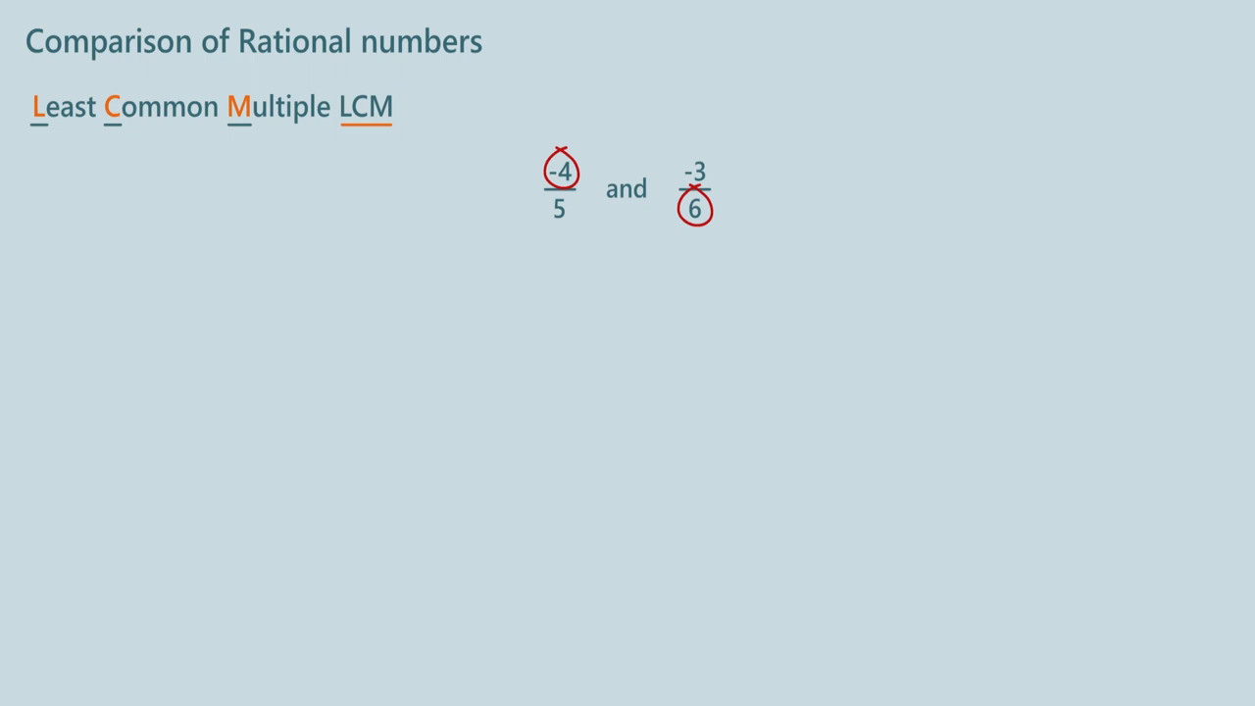
pyautogui.write('-4 ×')
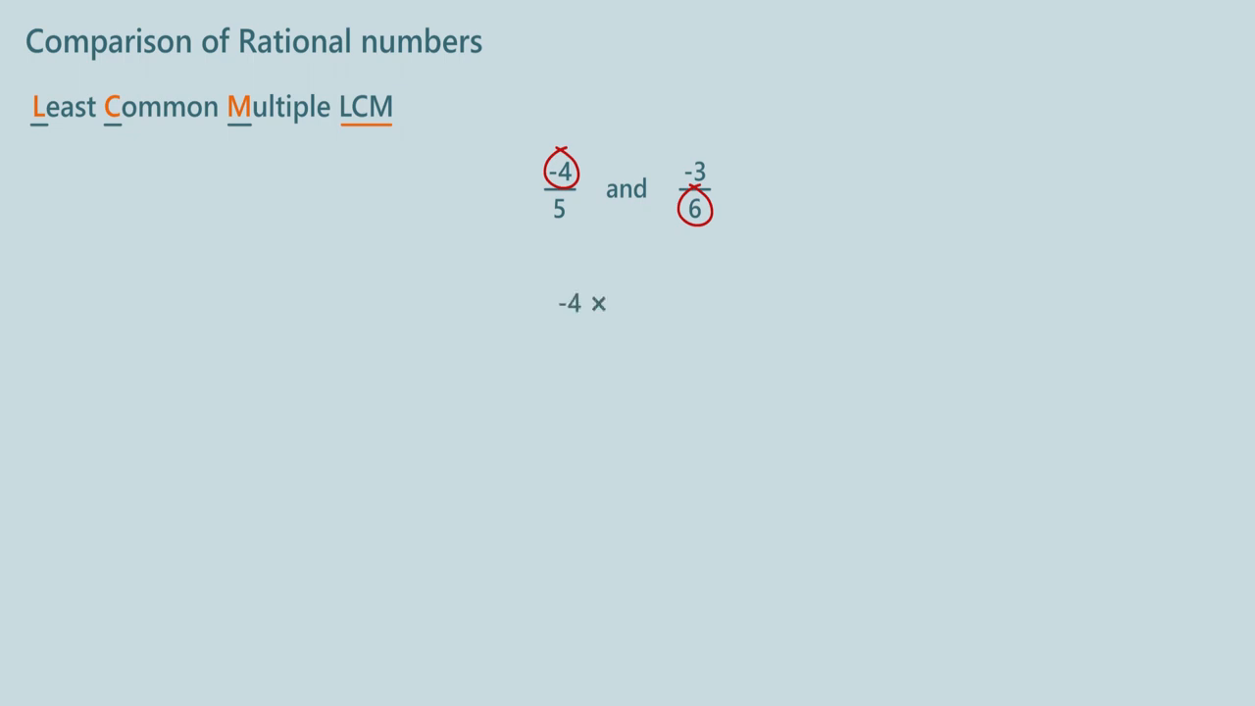
pyautogui.write('6 = -2')
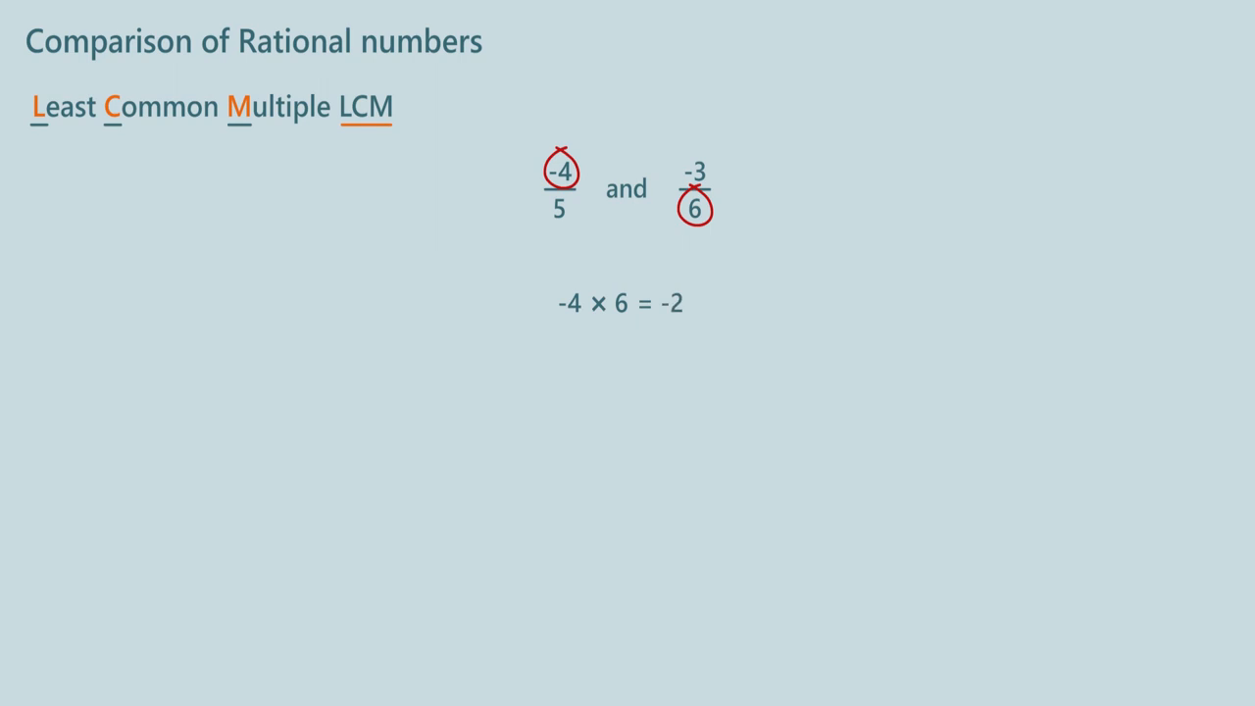
pyautogui.write('4')
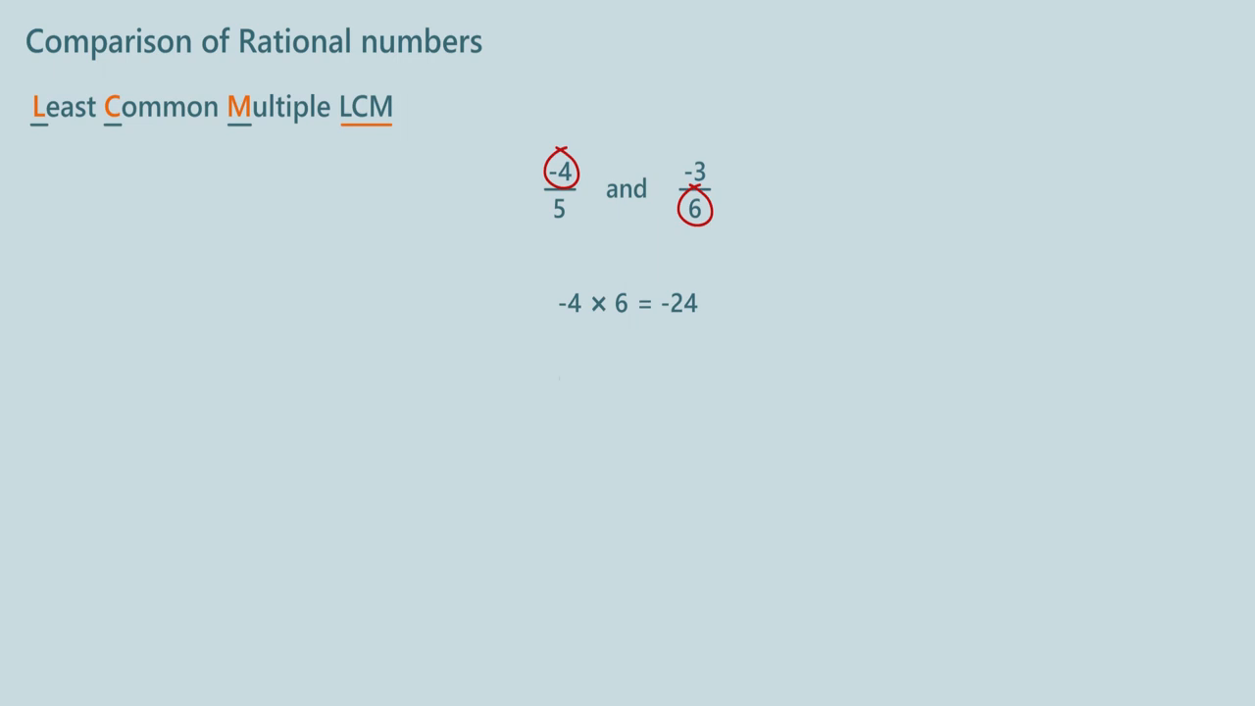
pyautogui.write('-3 × 5 = -15')
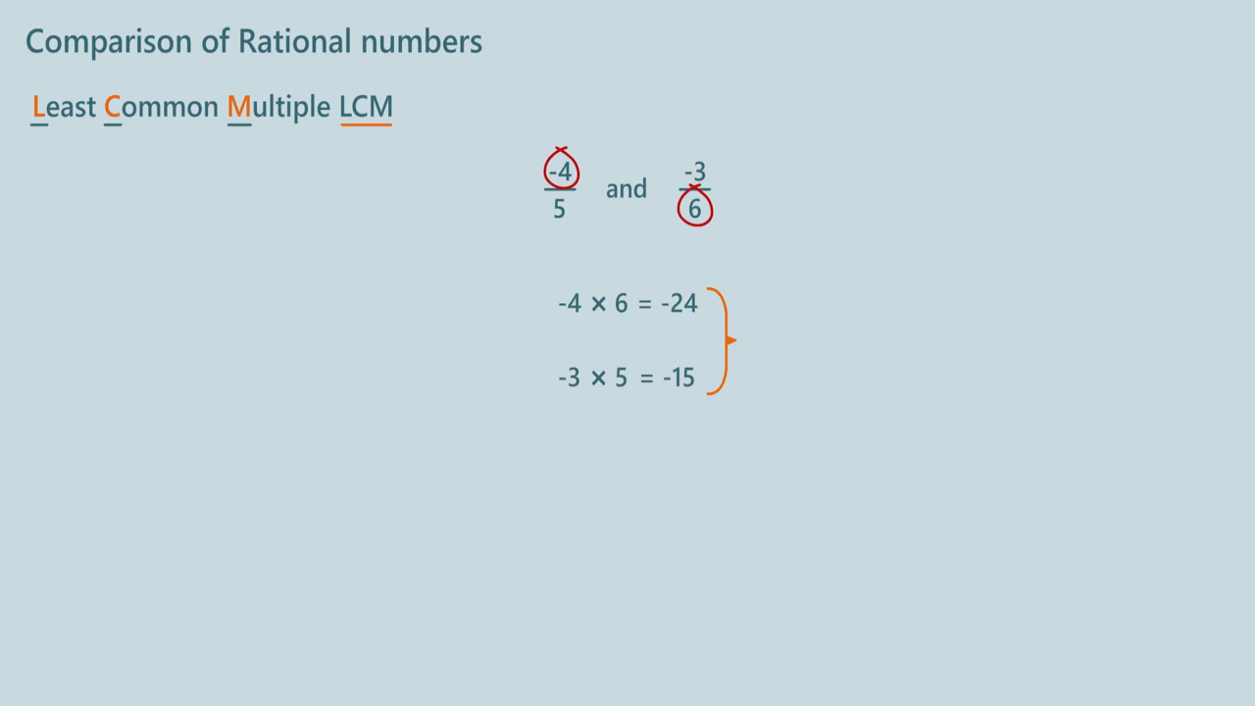
pyautogui.write('-24 <')
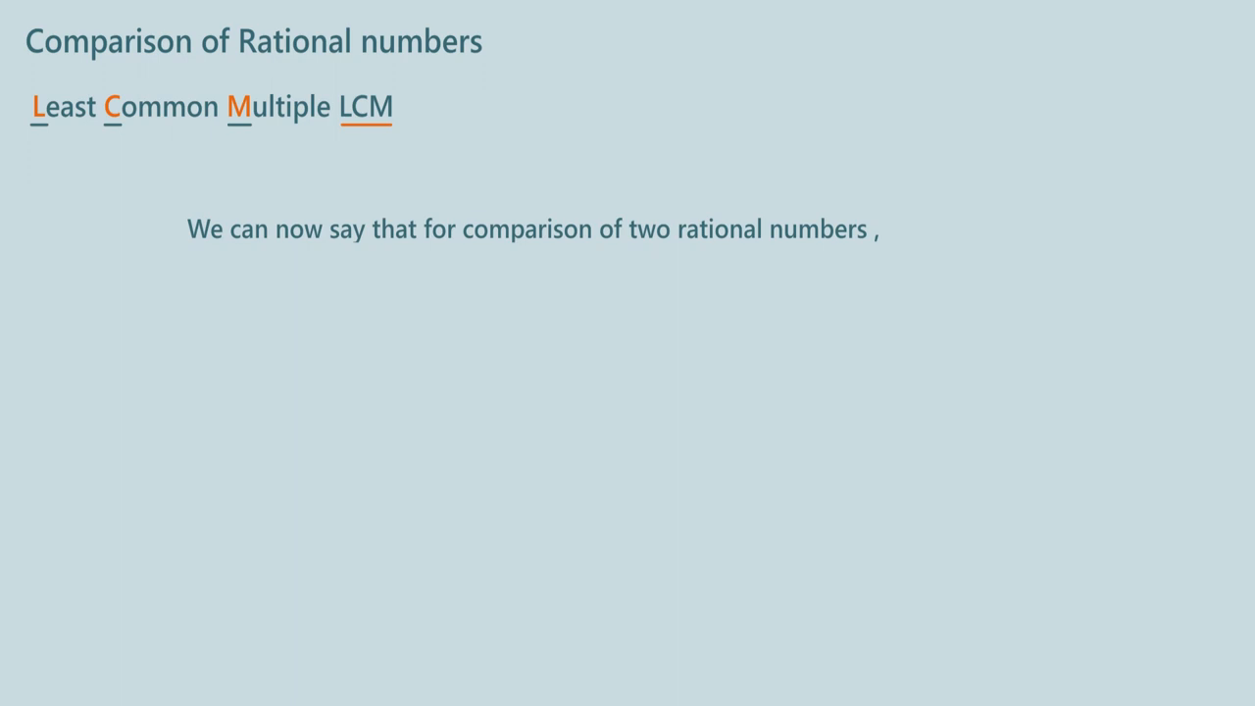
# List '1. We consider them as fractions', '2. ...denominators should be equal', and 'c. Or we can use quicker method'
pyautogui.write('1. We  consider them as fractions .')
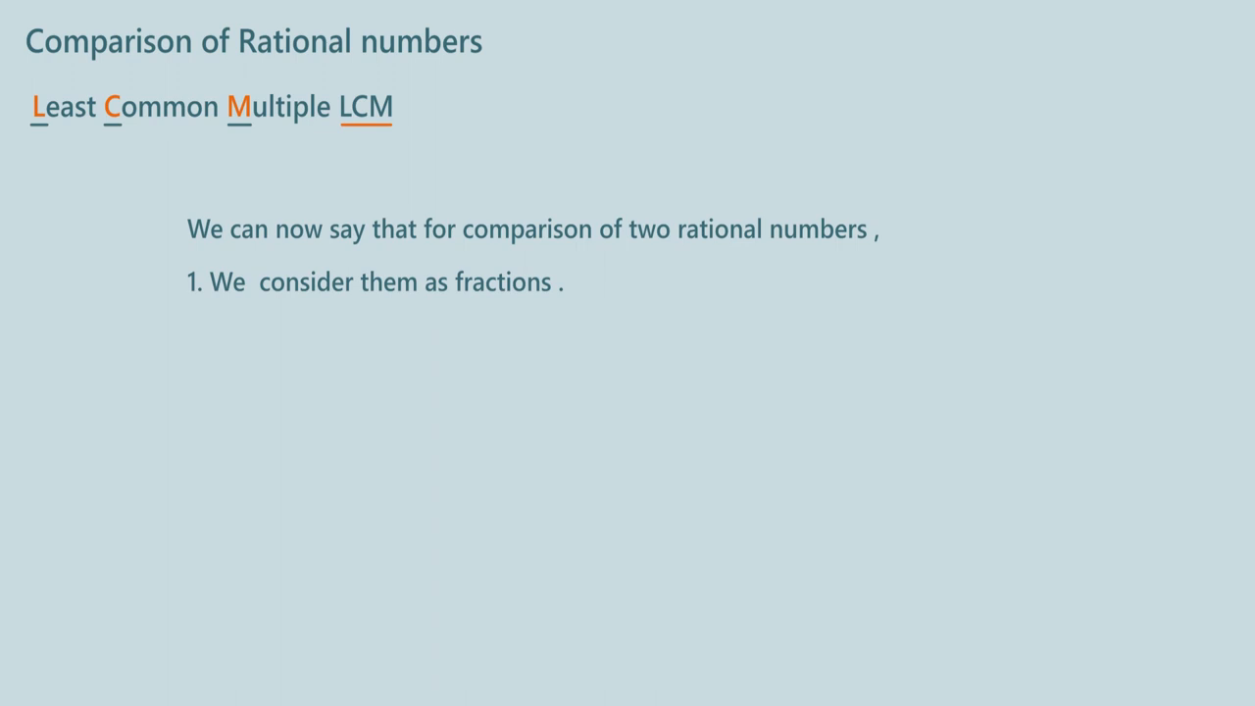
pyautogui.write('2. For comparison , their denominators should be equal .')
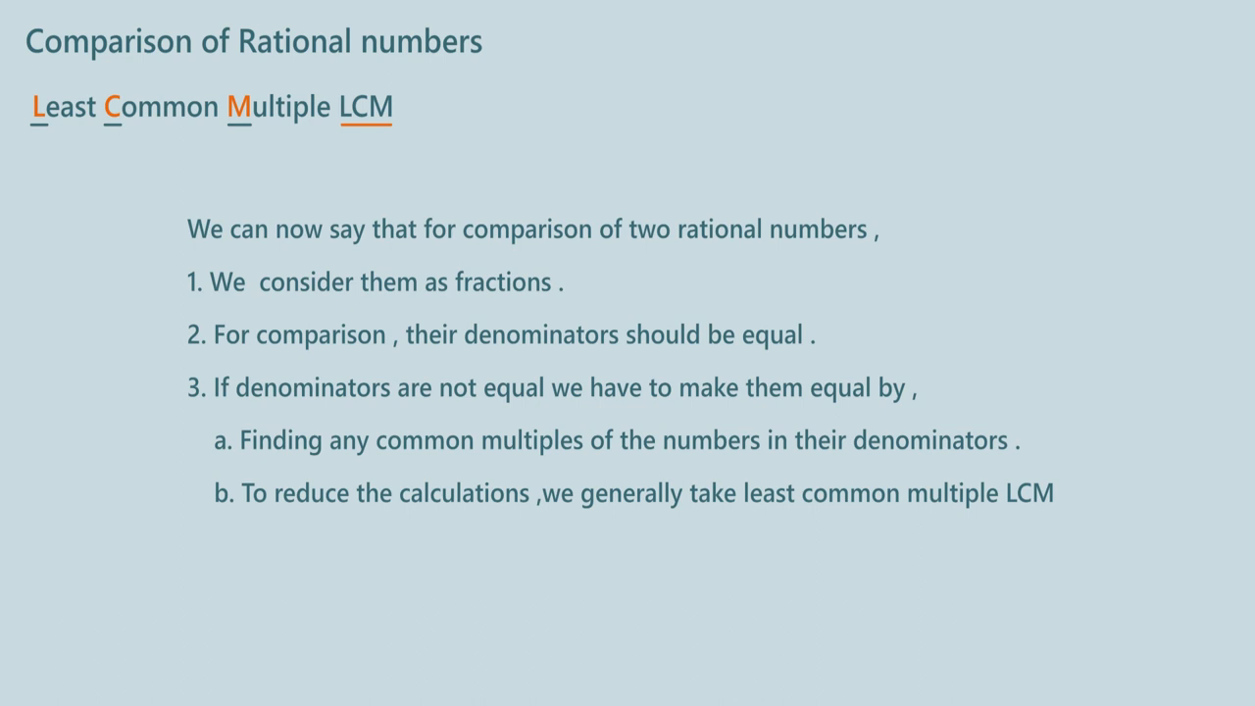
pyautogui.write('c. Or we can use quicker method')
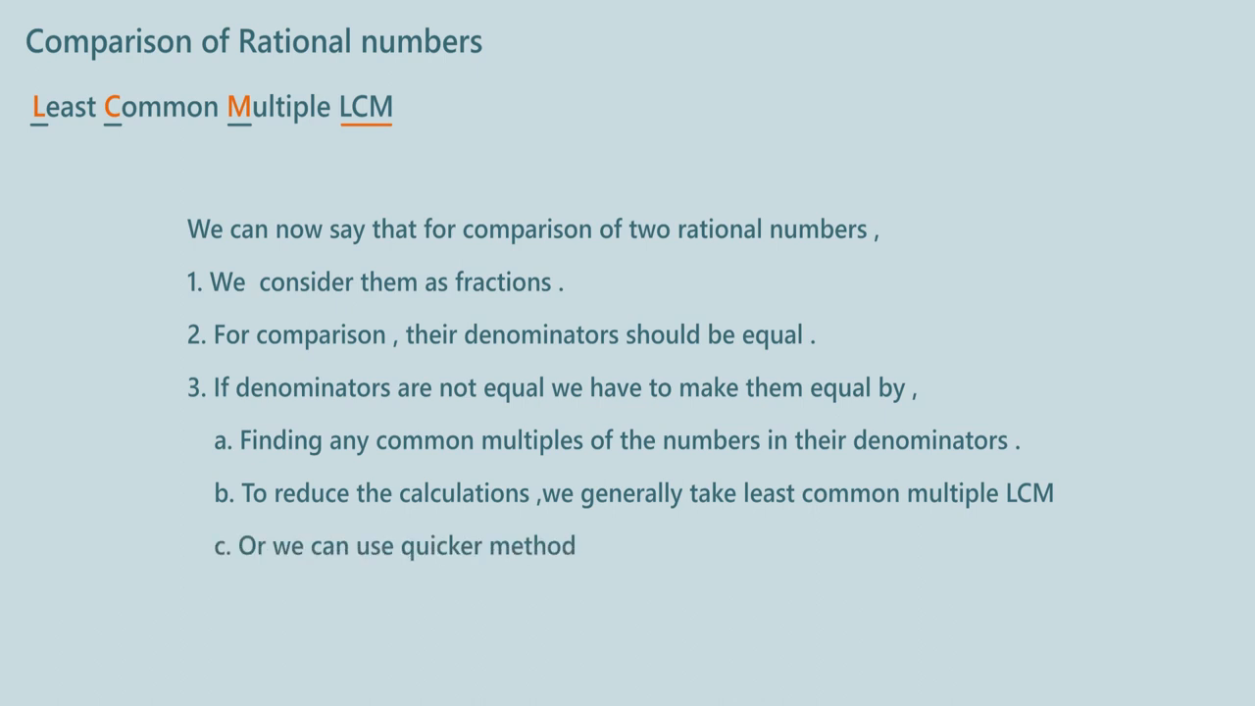